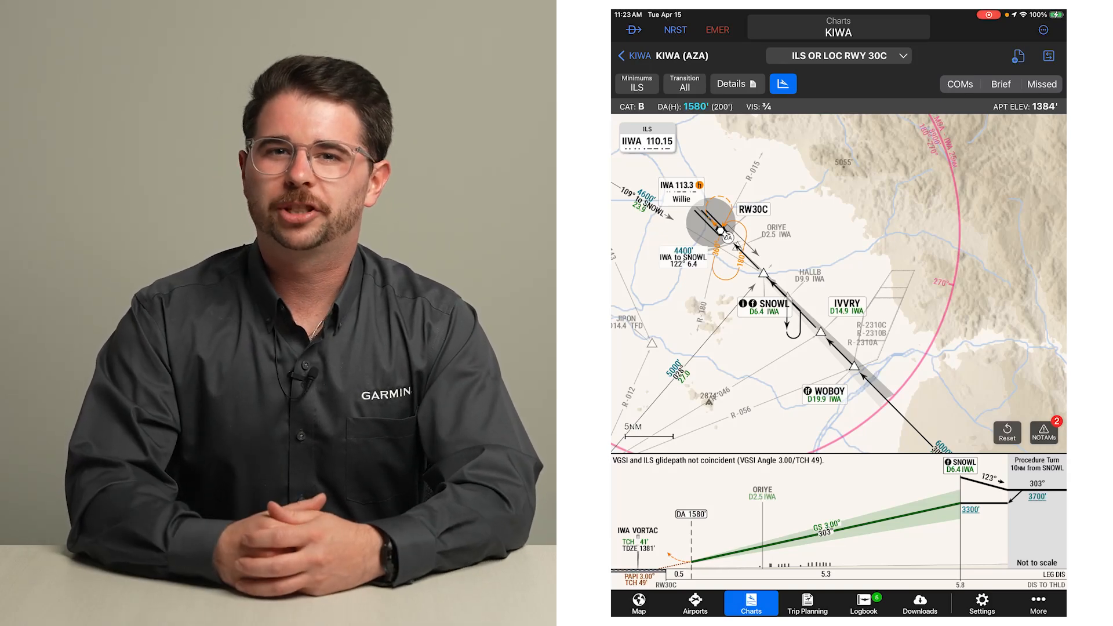
Step: Bring up the Set Minima panel for the KIWA ILS or LOC RWY 30C approach
left_click(838, 56)
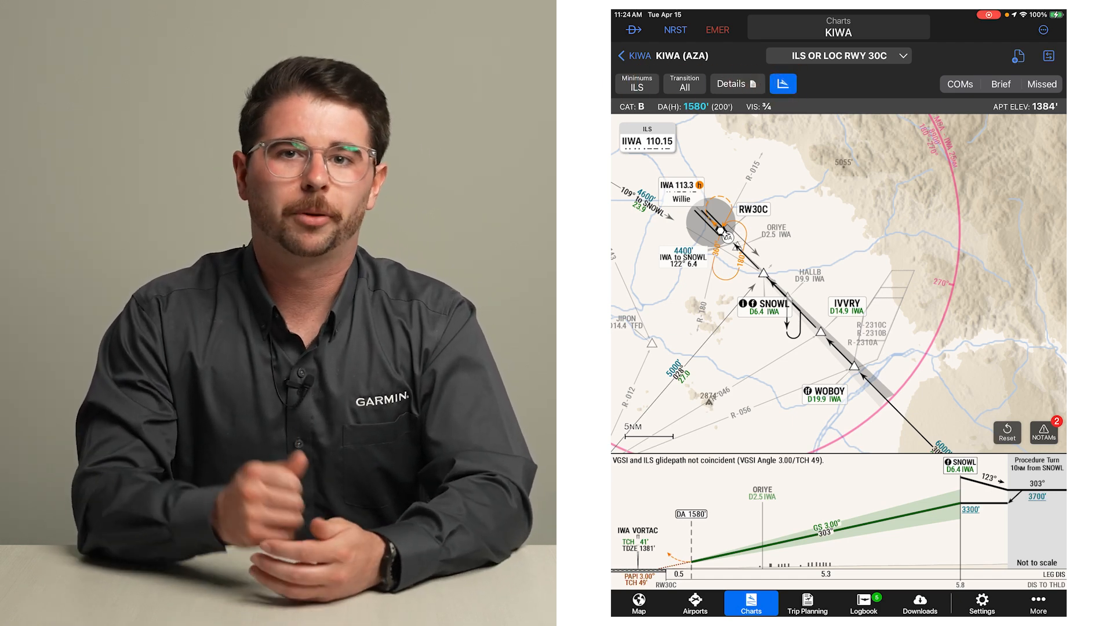
left_click(637, 84)
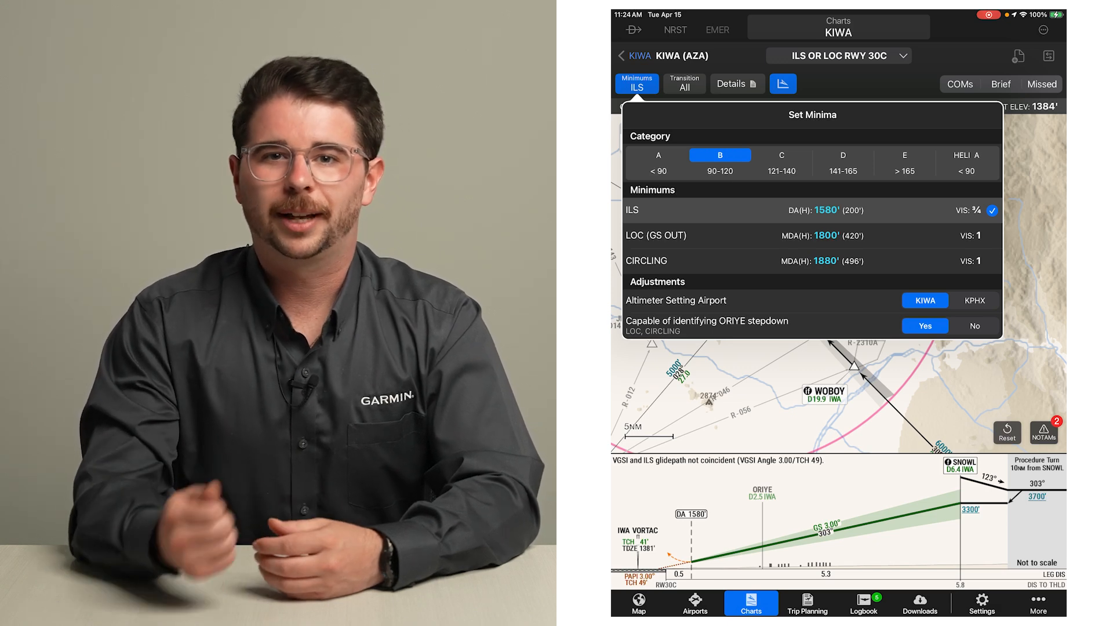
Step: Keep category B and set the altimeter setting airport to KPHX, giving DA 1660 ft, visibility 1
left_click(719, 155)
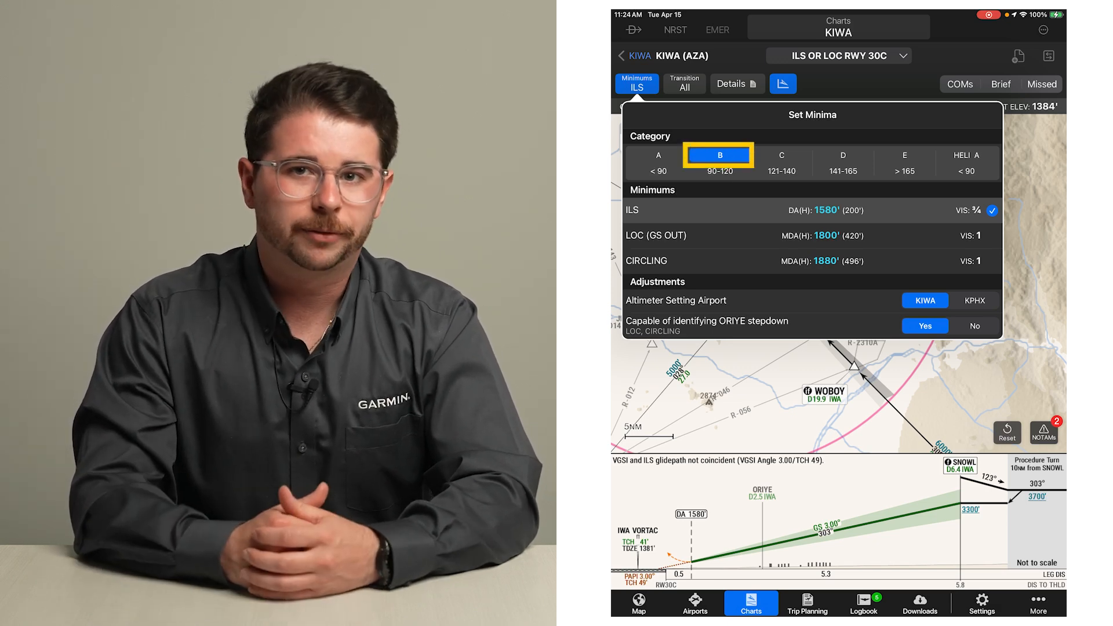
left_click(656, 155)
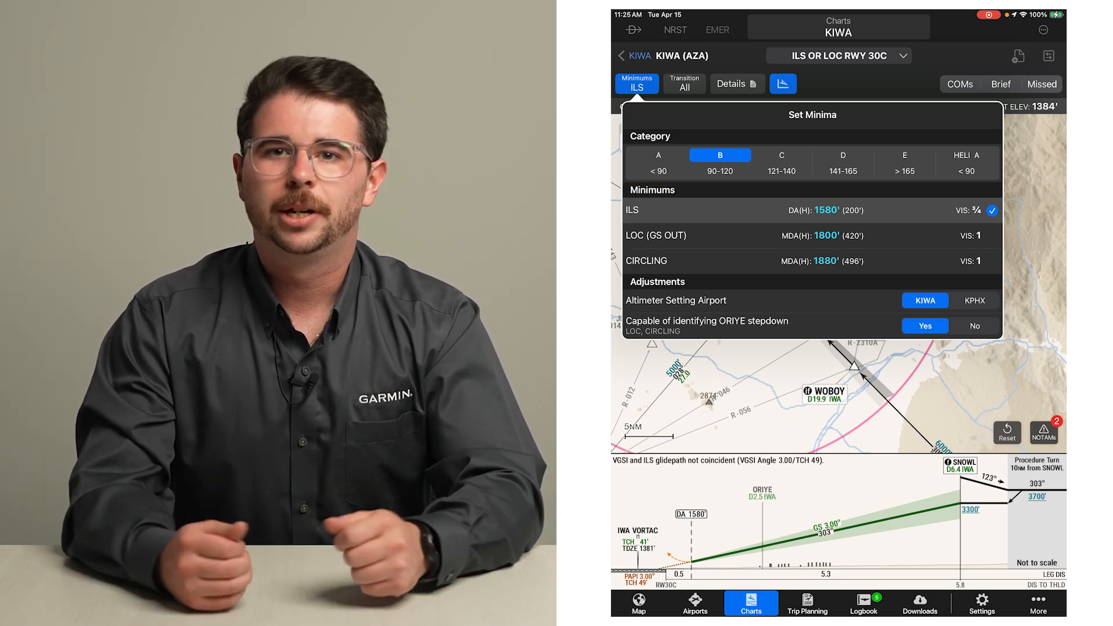
left_click(810, 210)
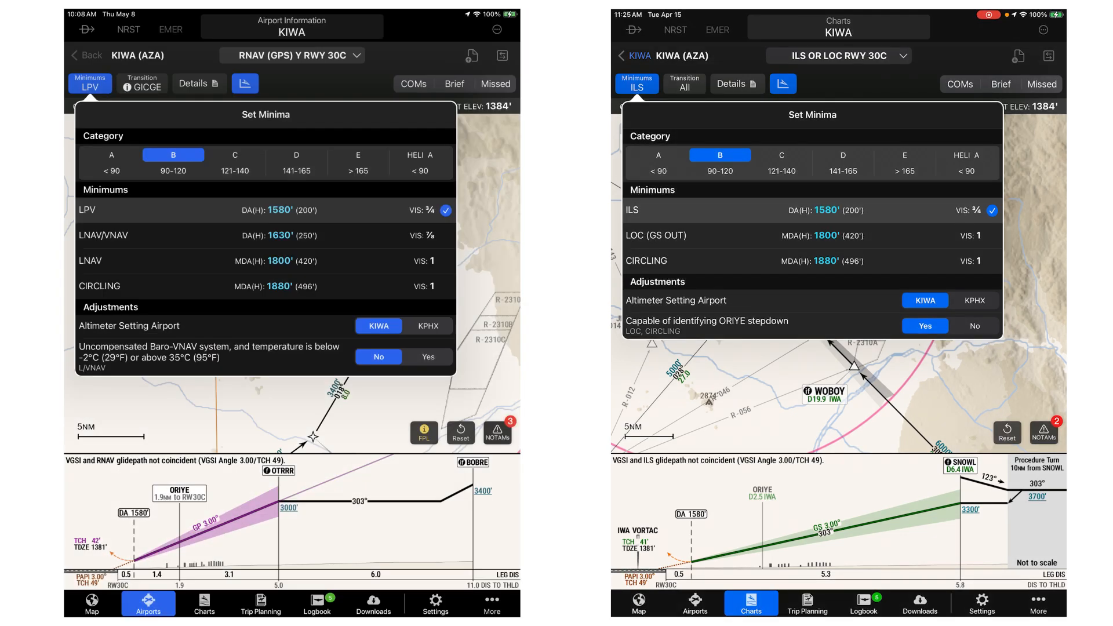
left_click(263, 209)
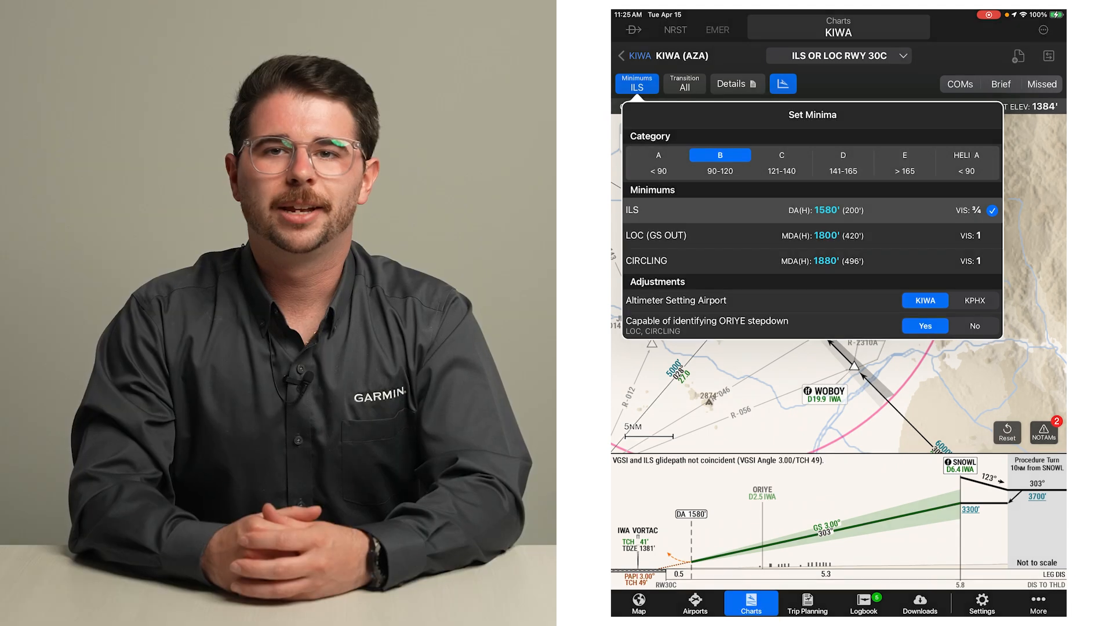
left_click(811, 210)
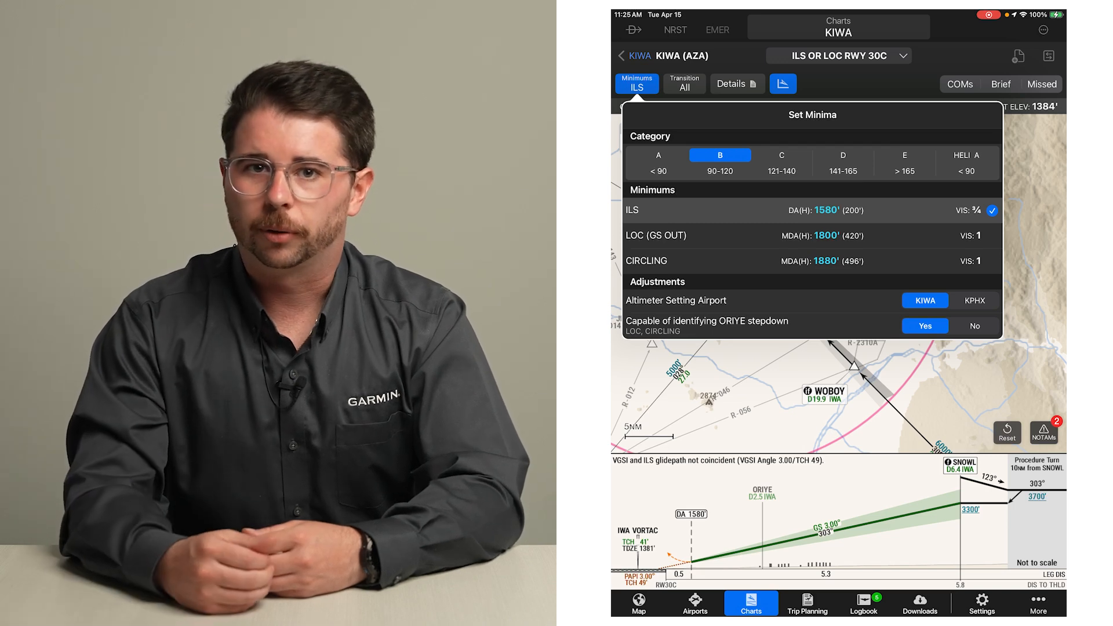
left_click(975, 299)
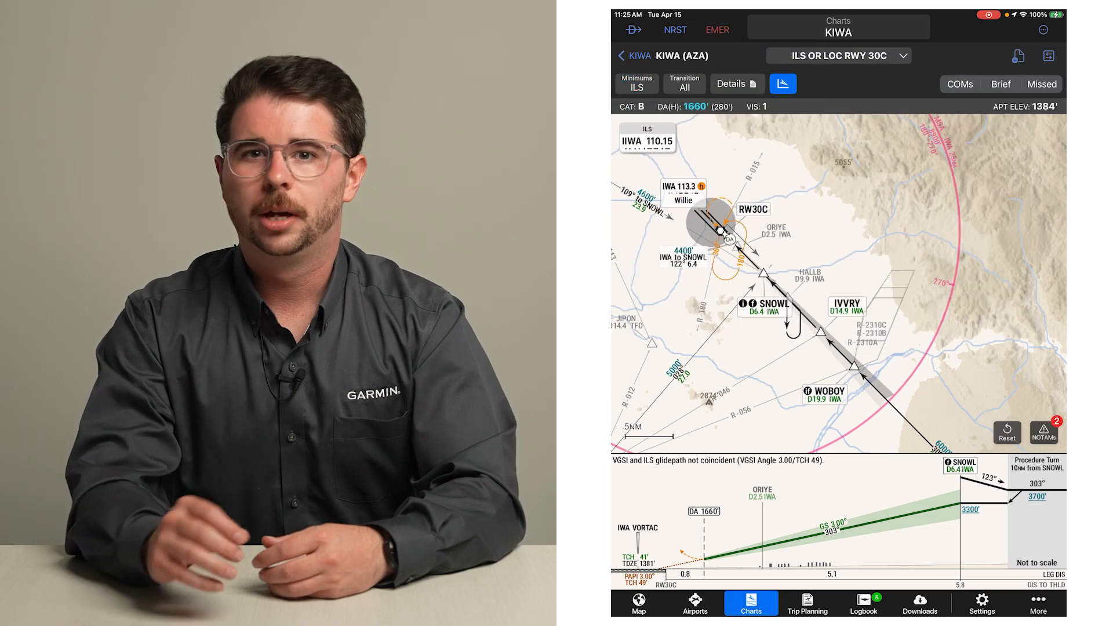
Step: View the Minima Adjustment Details from the chart options menu, then return to the chart
left_click(1042, 31)
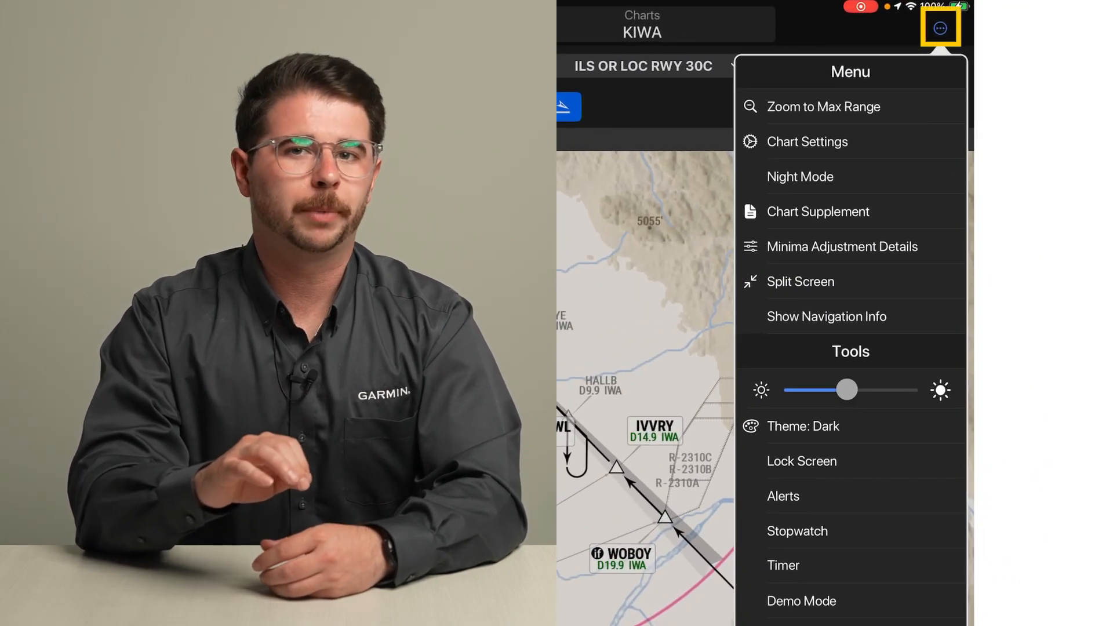
left_click(842, 246)
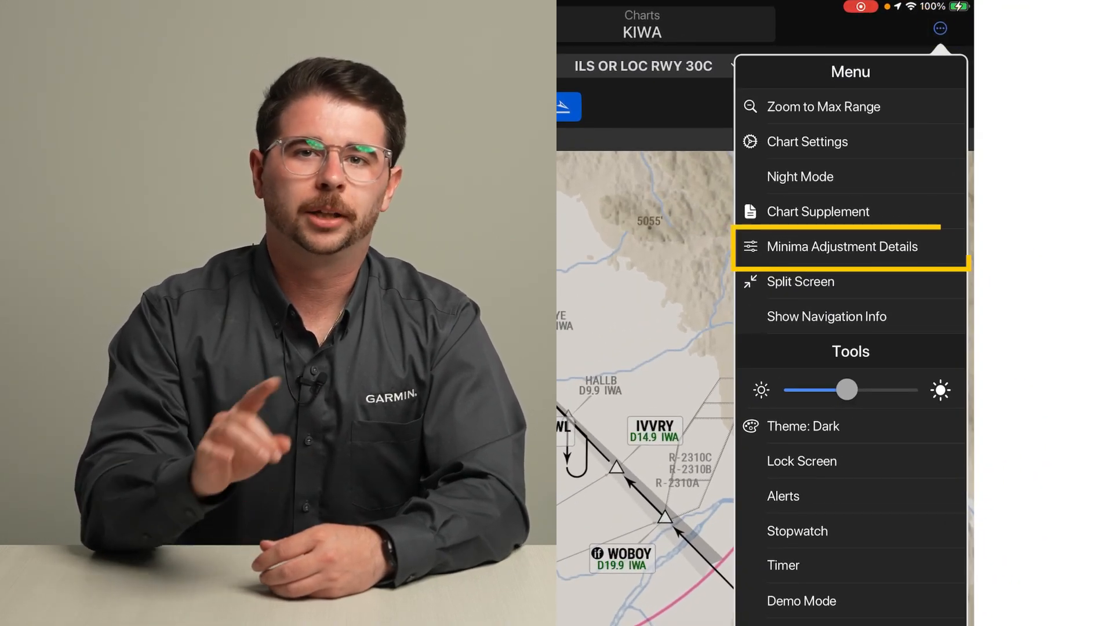
left_click(842, 246)
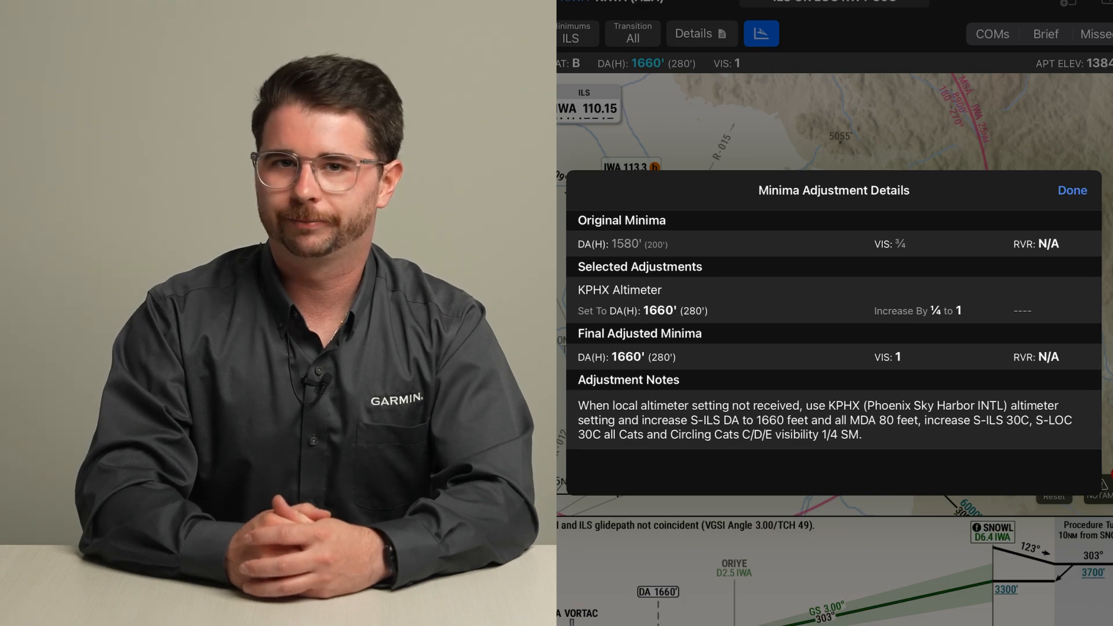
left_click(1071, 190)
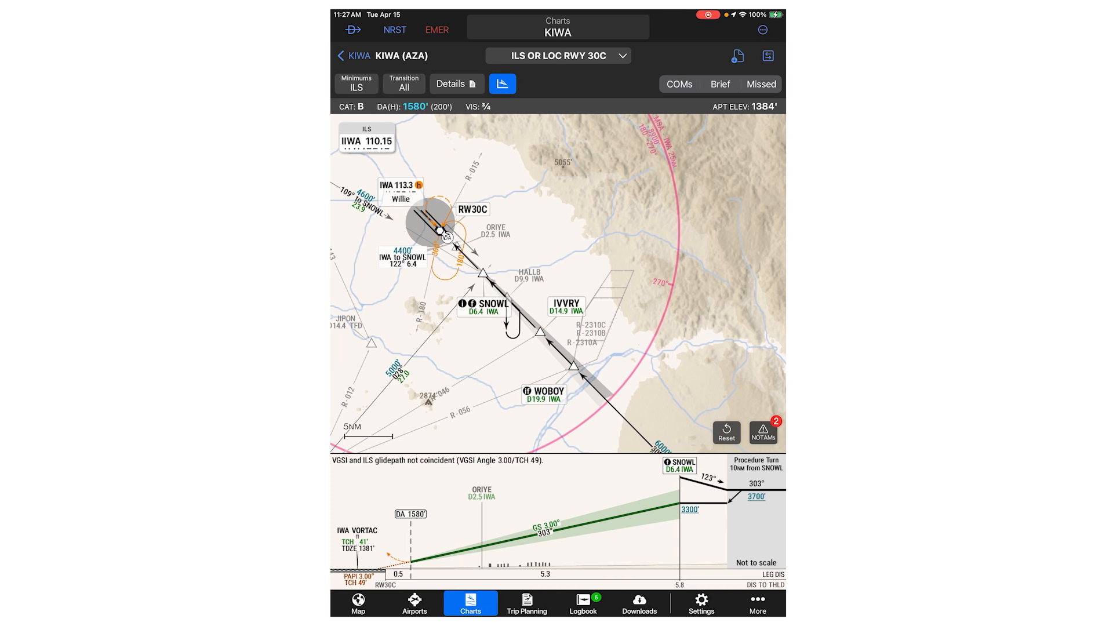
left_click(356, 83)
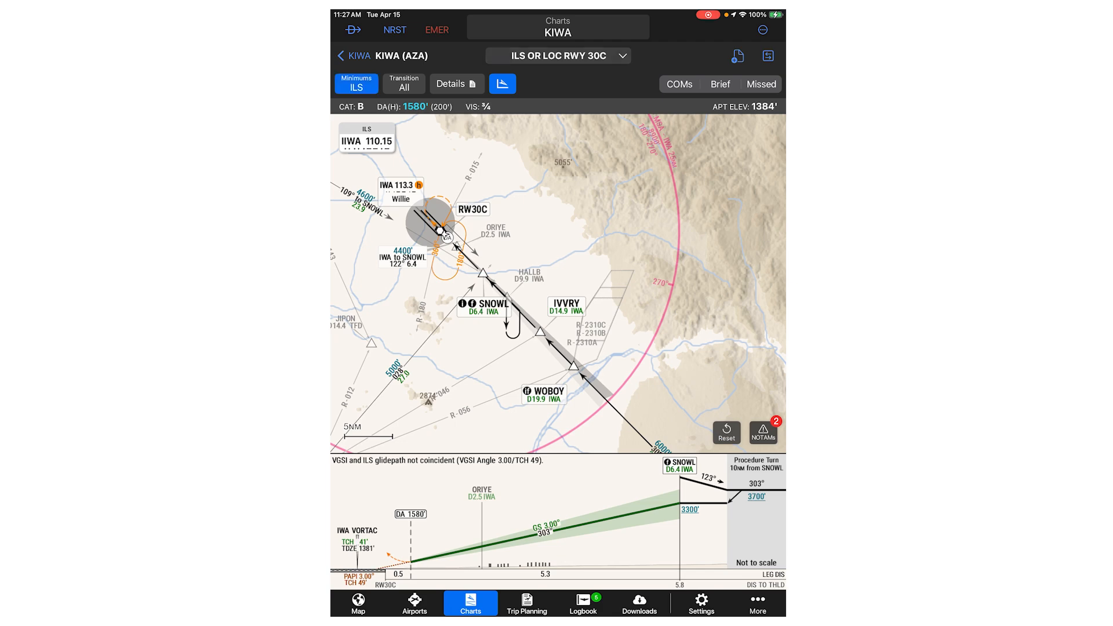
left_click(356, 84)
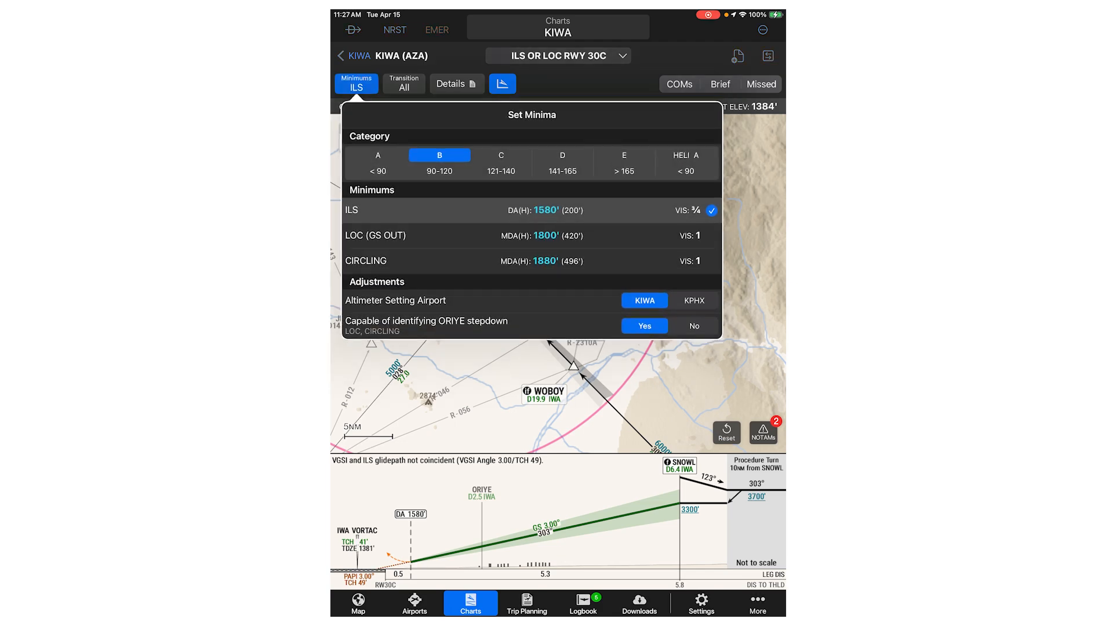
left_click(694, 301)
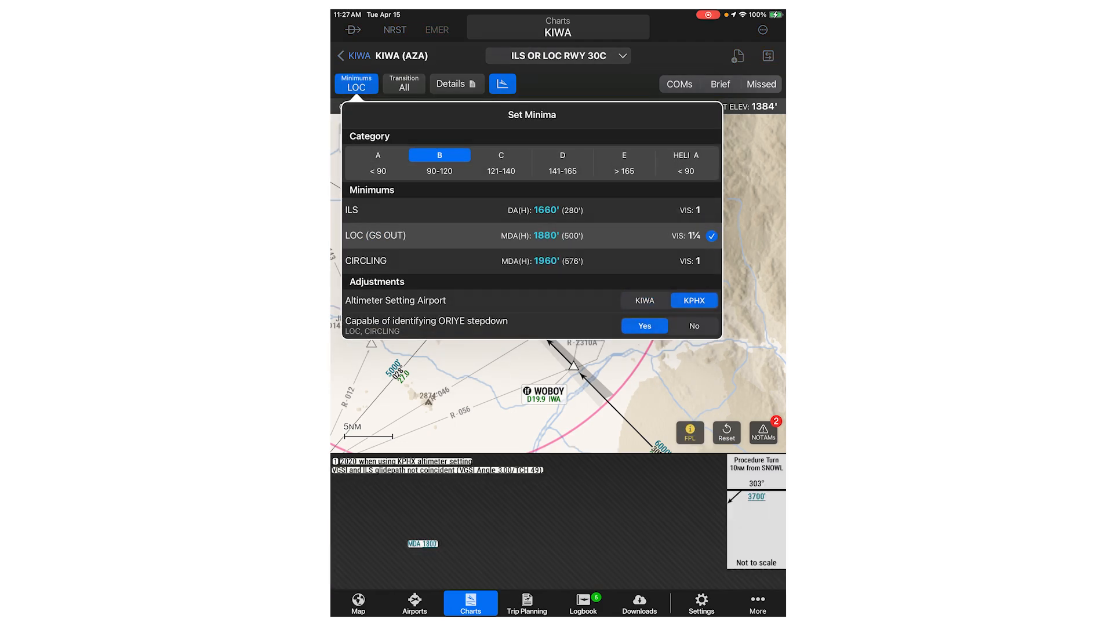
left_click(694, 325)
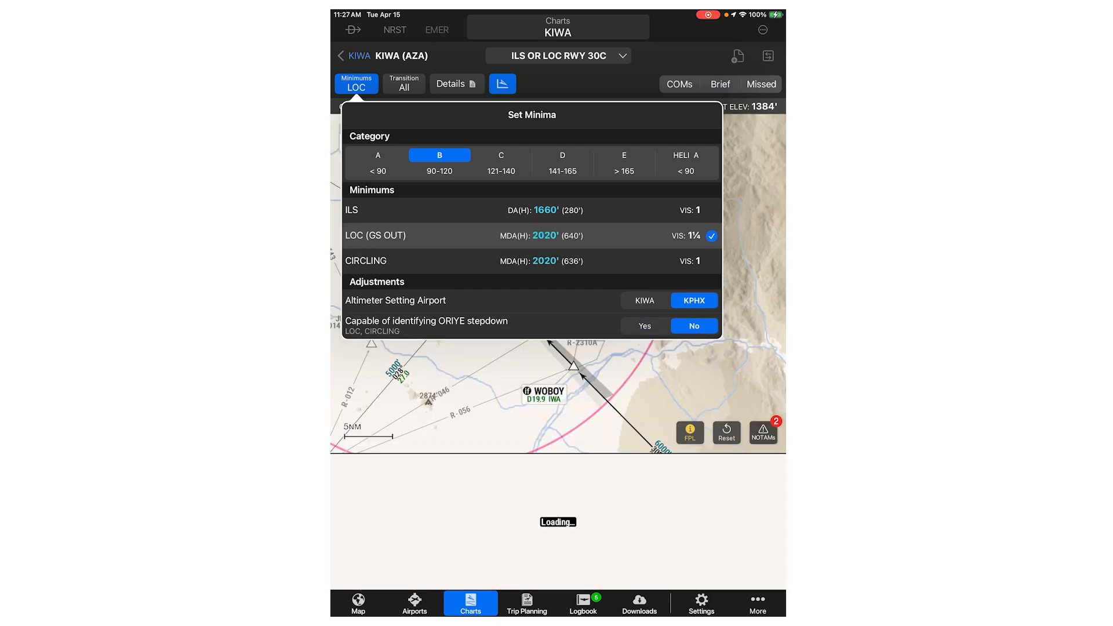
left_click(356, 82)
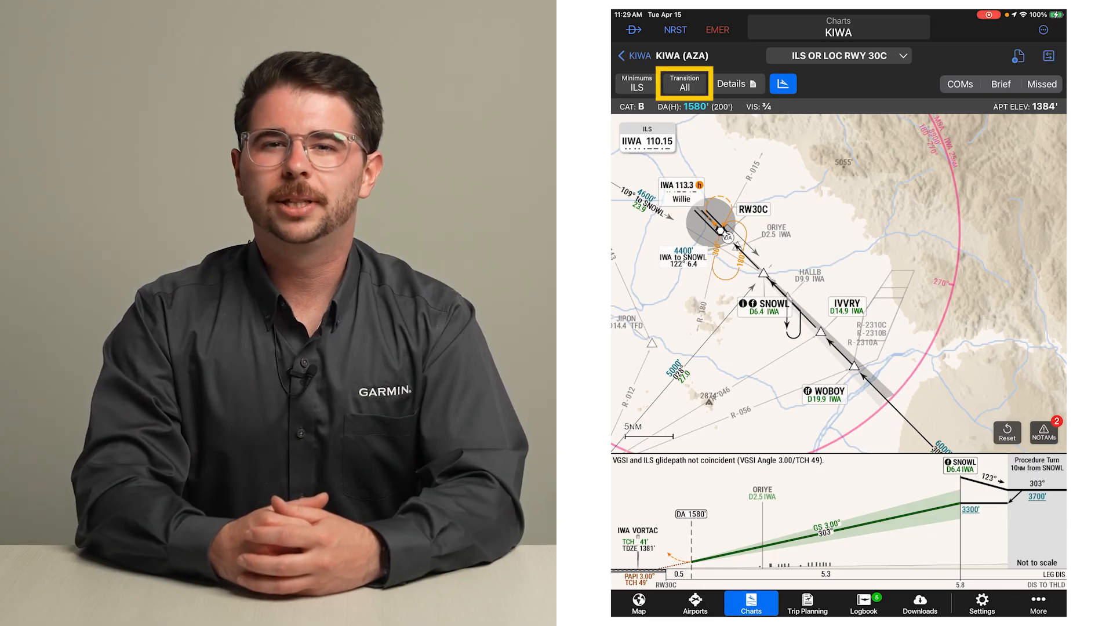
Step: Select the DALKY transition and show the approach details beside the chart
left_click(683, 83)
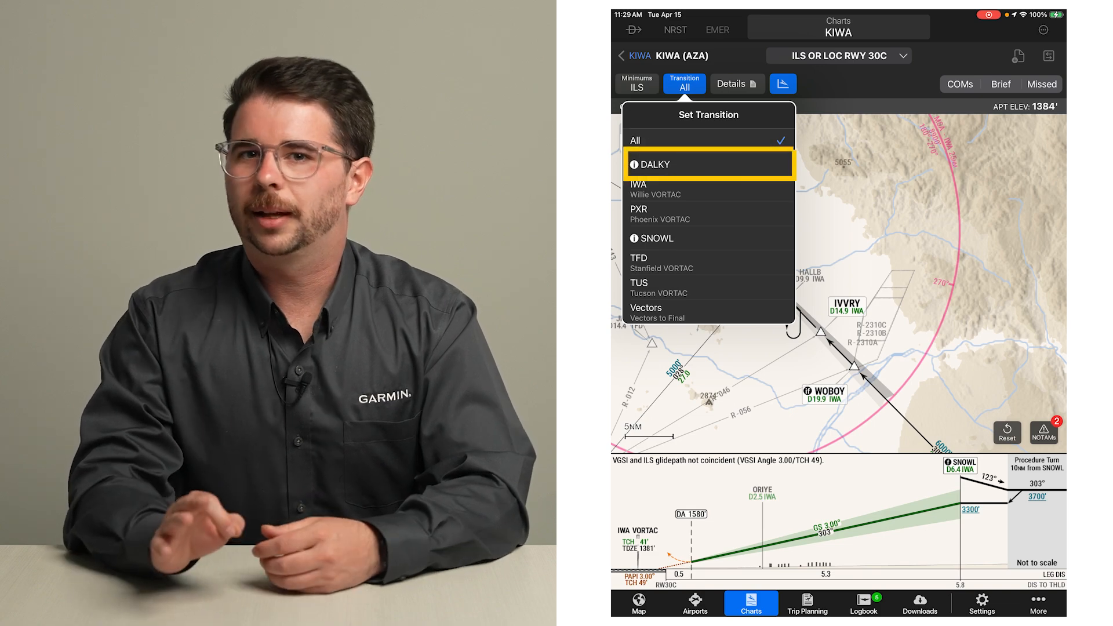
left_click(652, 164)
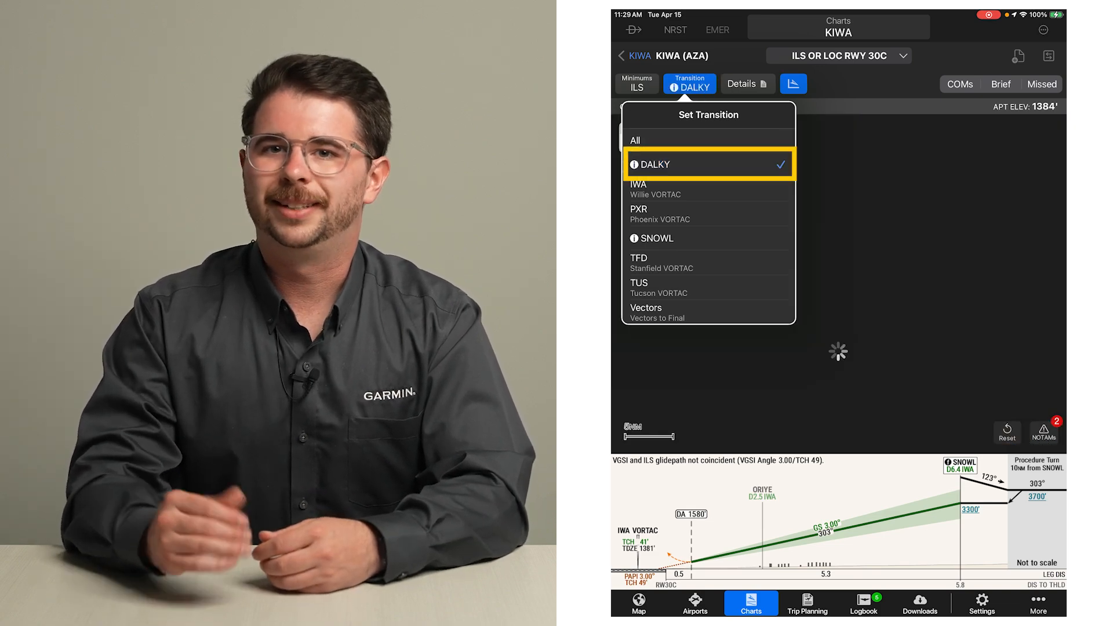
left_click(746, 83)
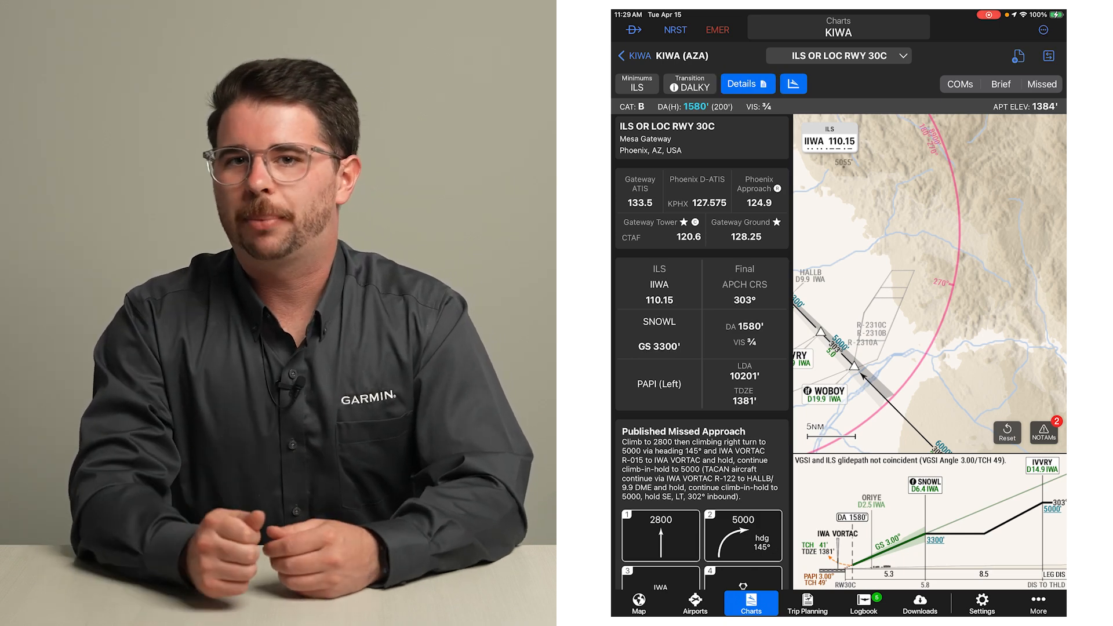
Step: Scroll through the published and alternate missed approach details, then return to the full plan view
left_click(687, 223)
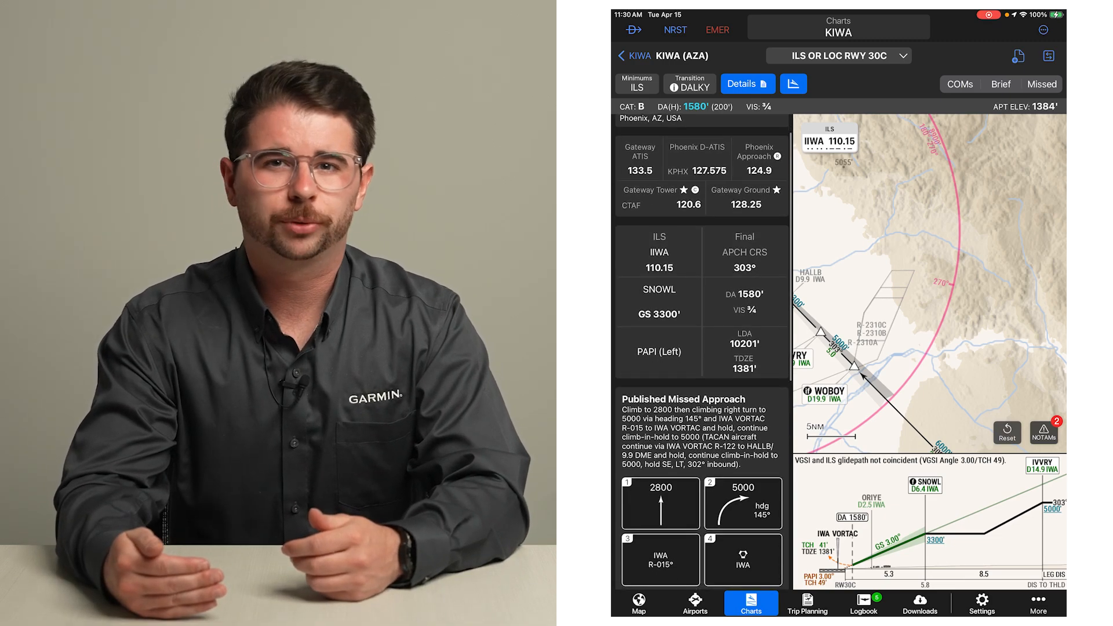
scroll("down", 3)
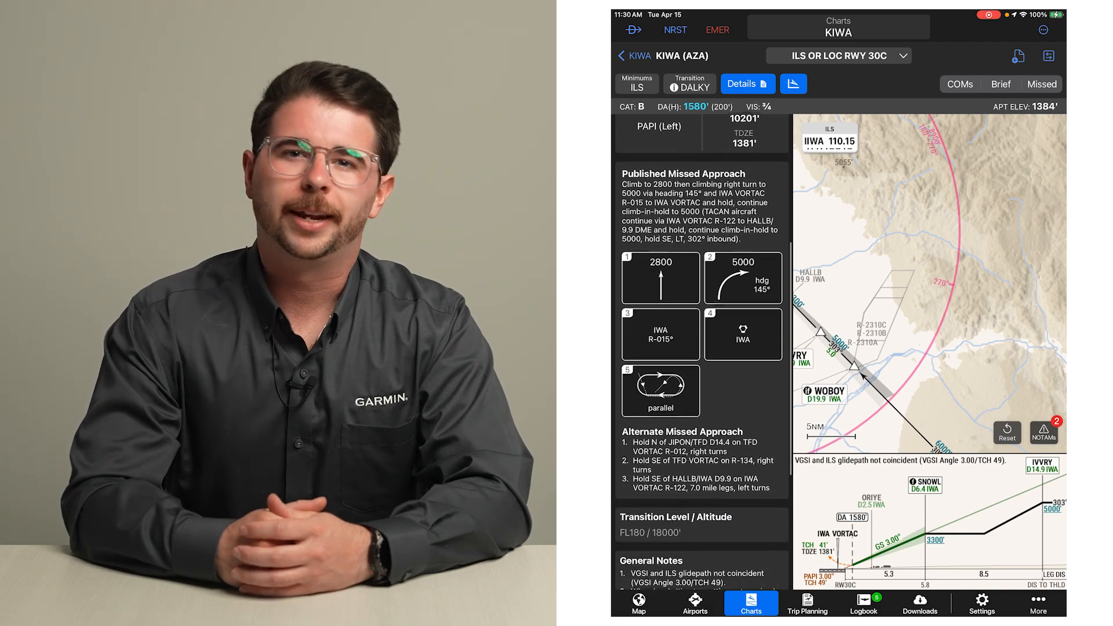
scroll("down", 3)
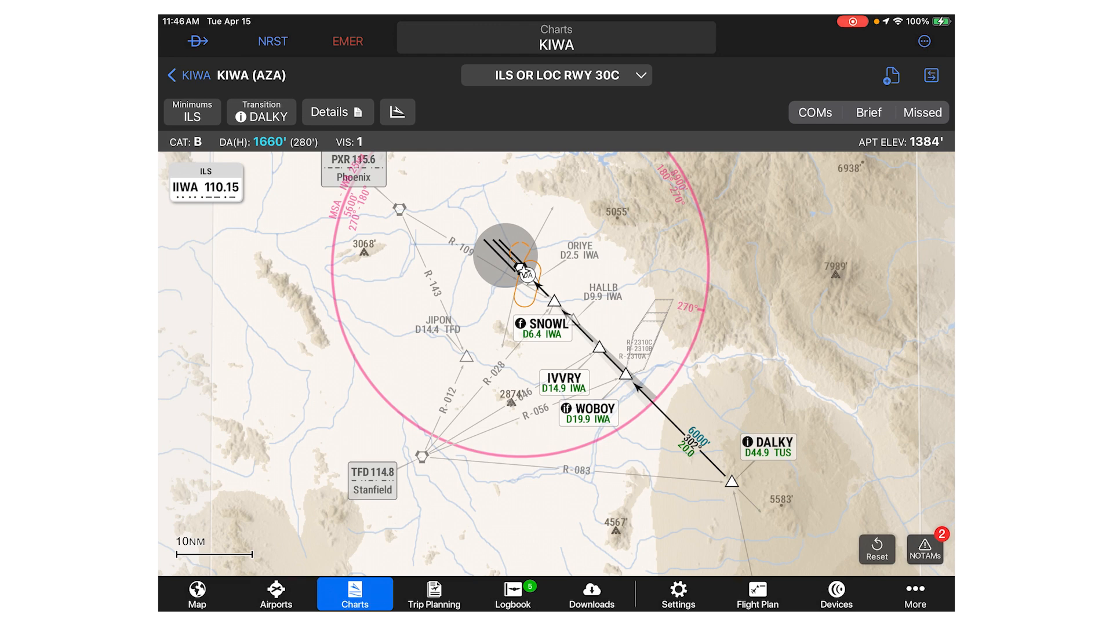
left_click(397, 113)
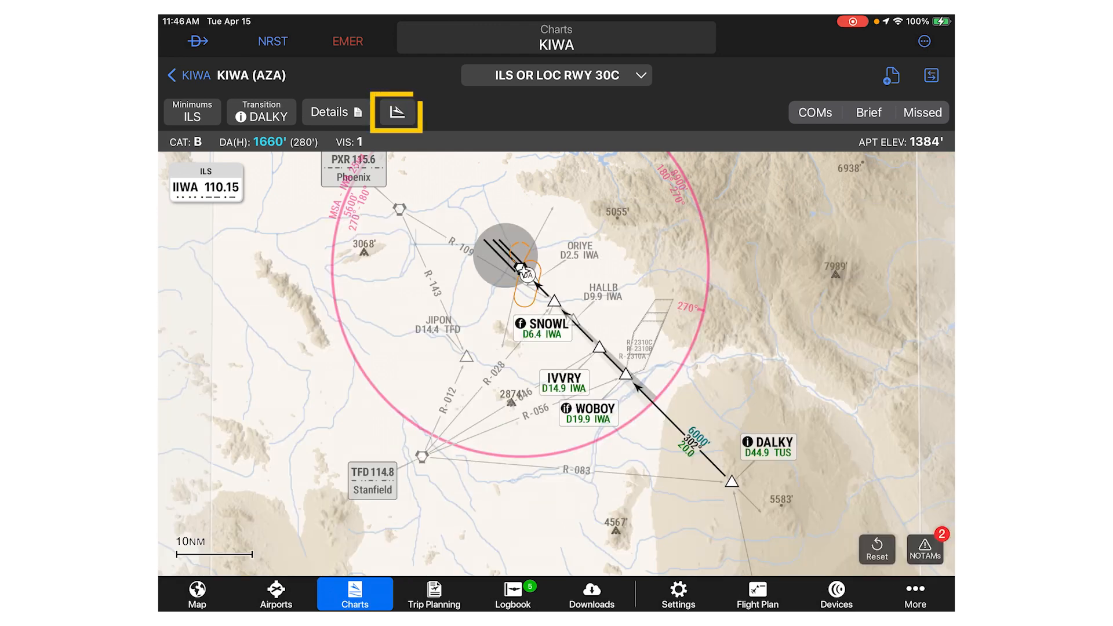
Step: Show the vertical profile and review the COMs, Brief and Missed information strips
left_click(396, 112)
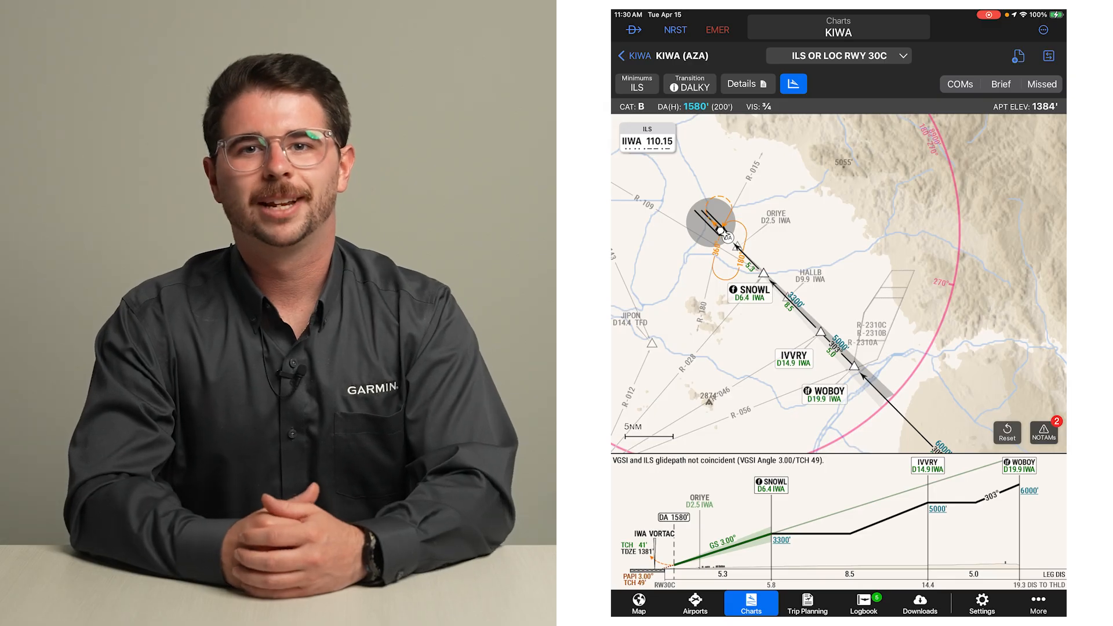
left_click(960, 83)
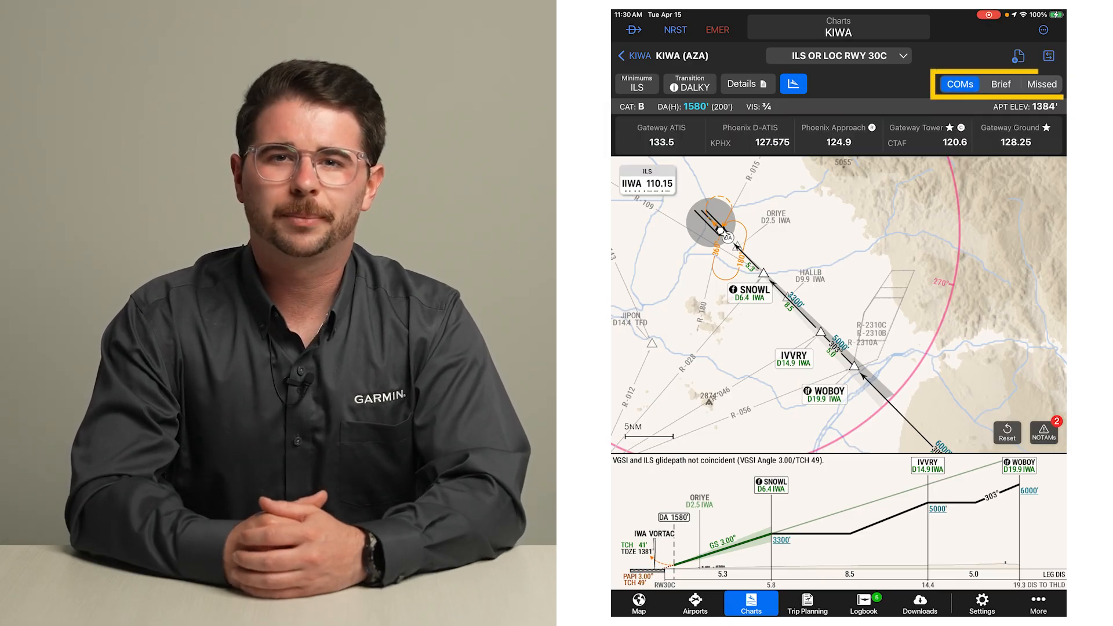
left_click(1001, 83)
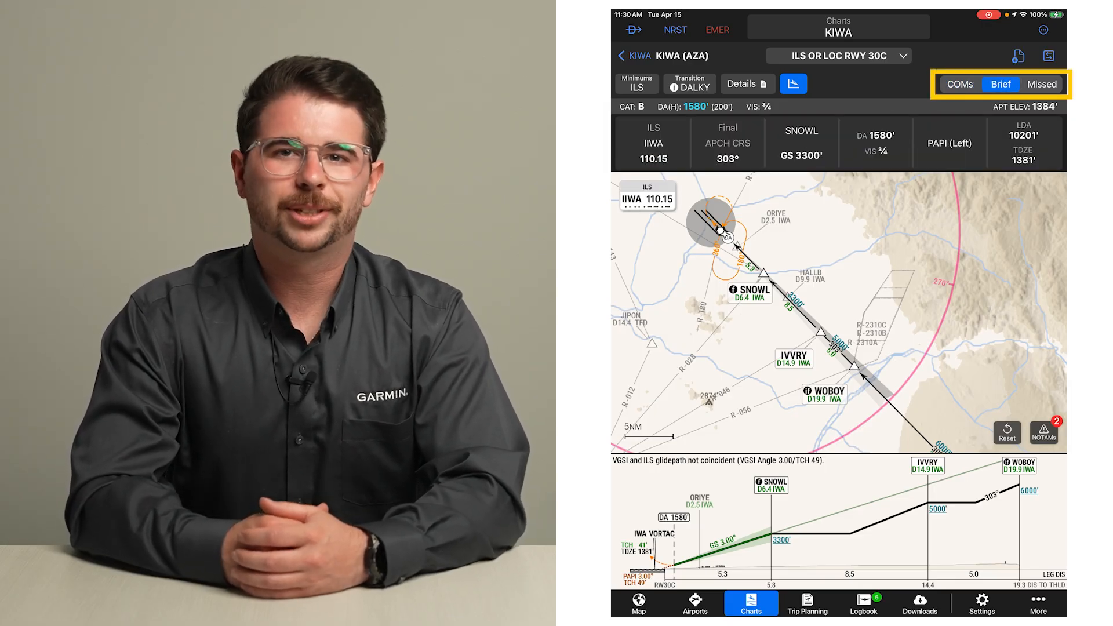
left_click(1042, 84)
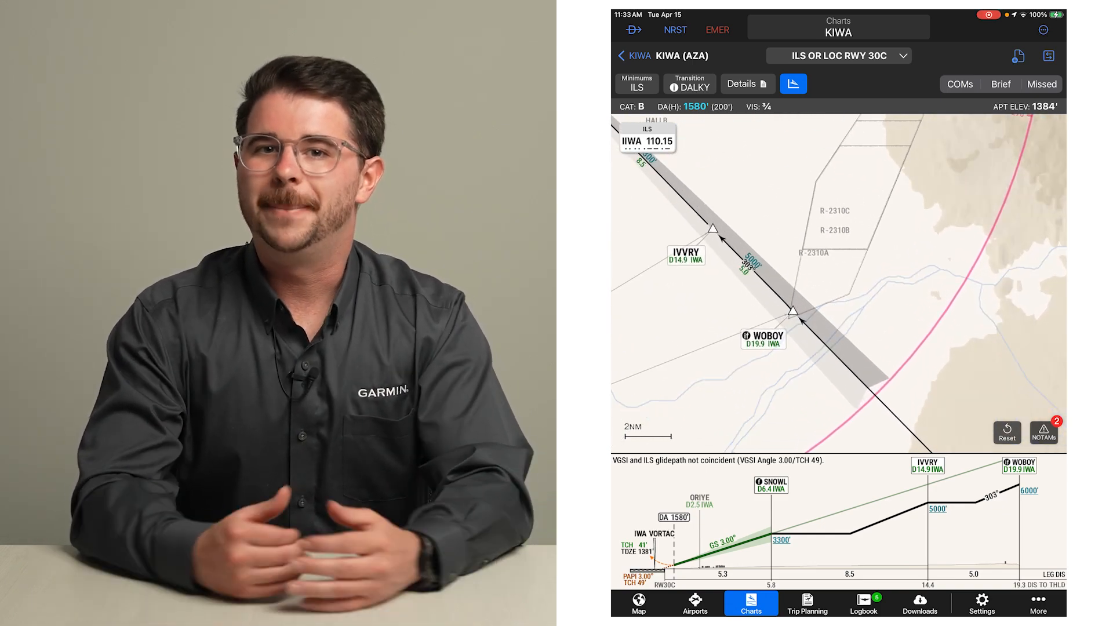
left_click(746, 263)
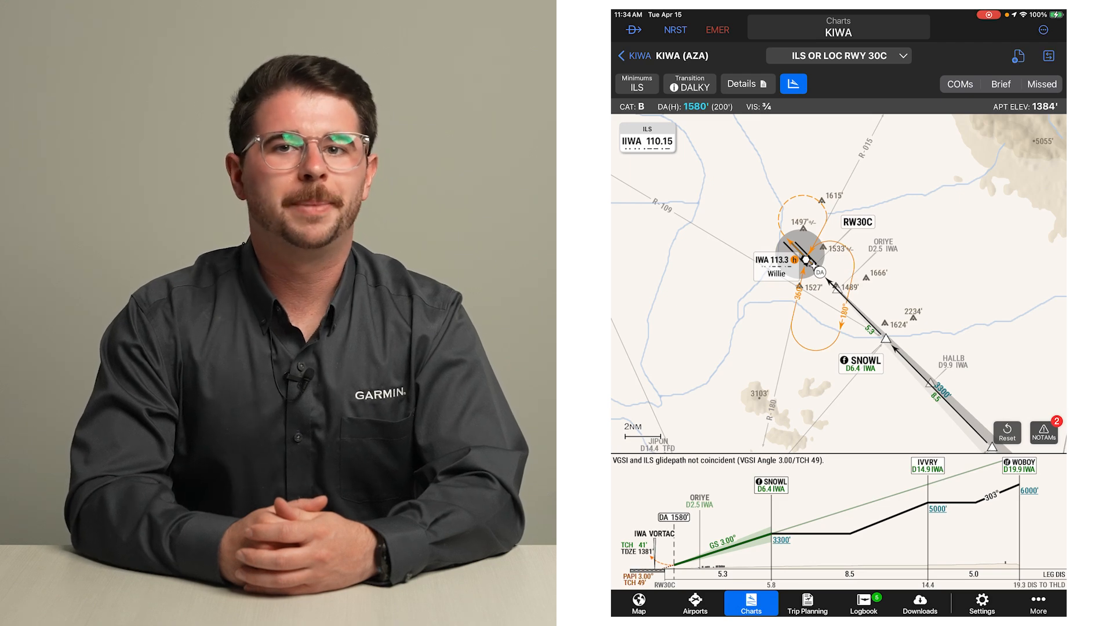
left_click(637, 84)
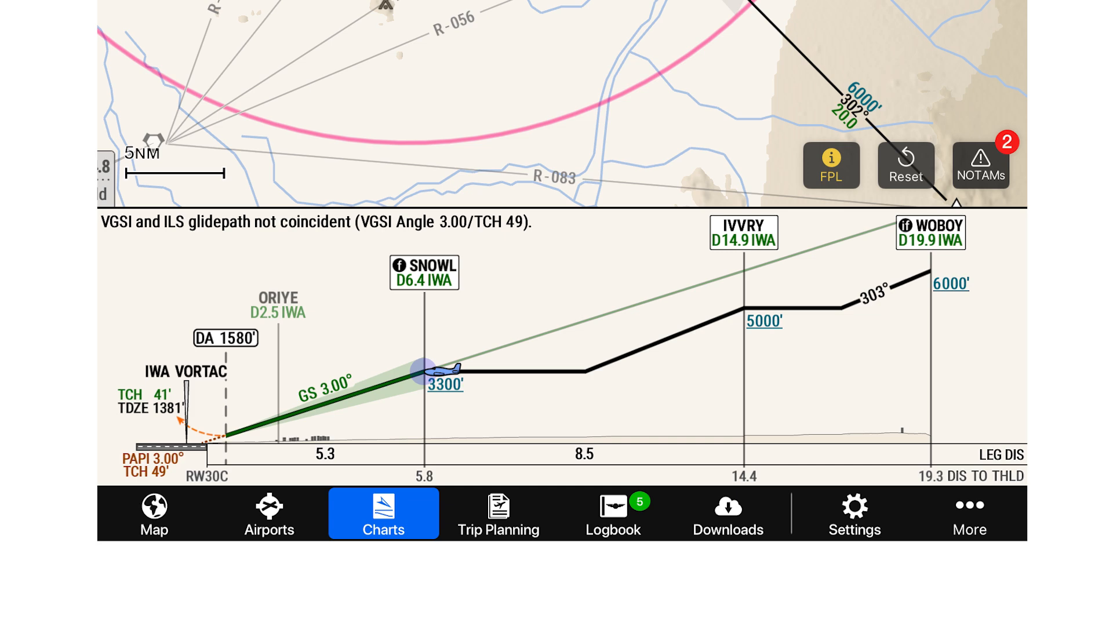
left_click(440, 371)
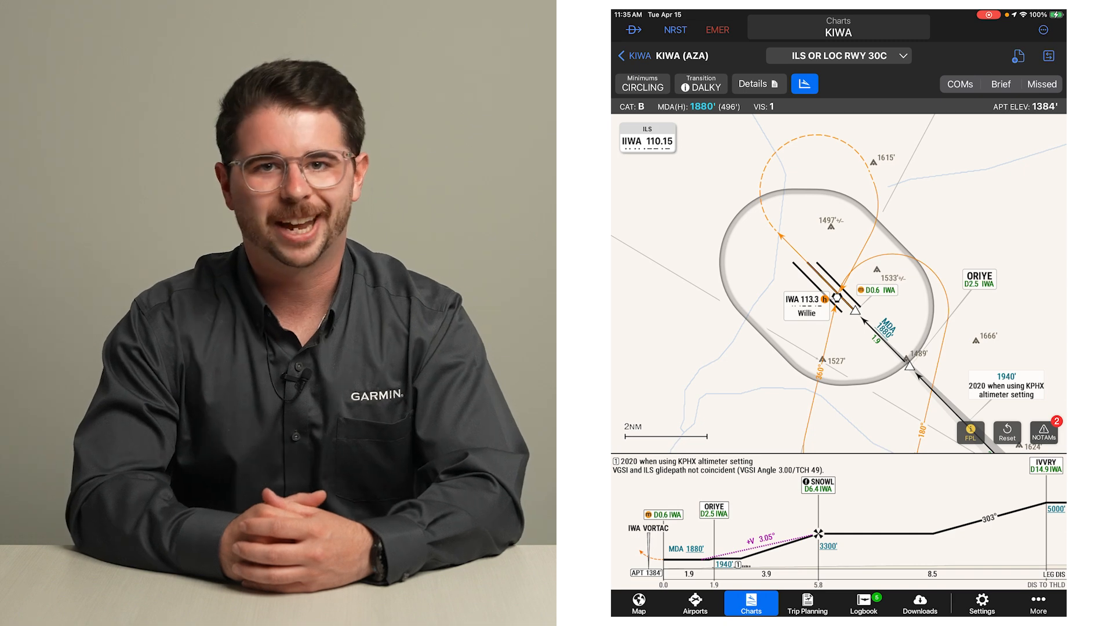
left_click(635, 84)
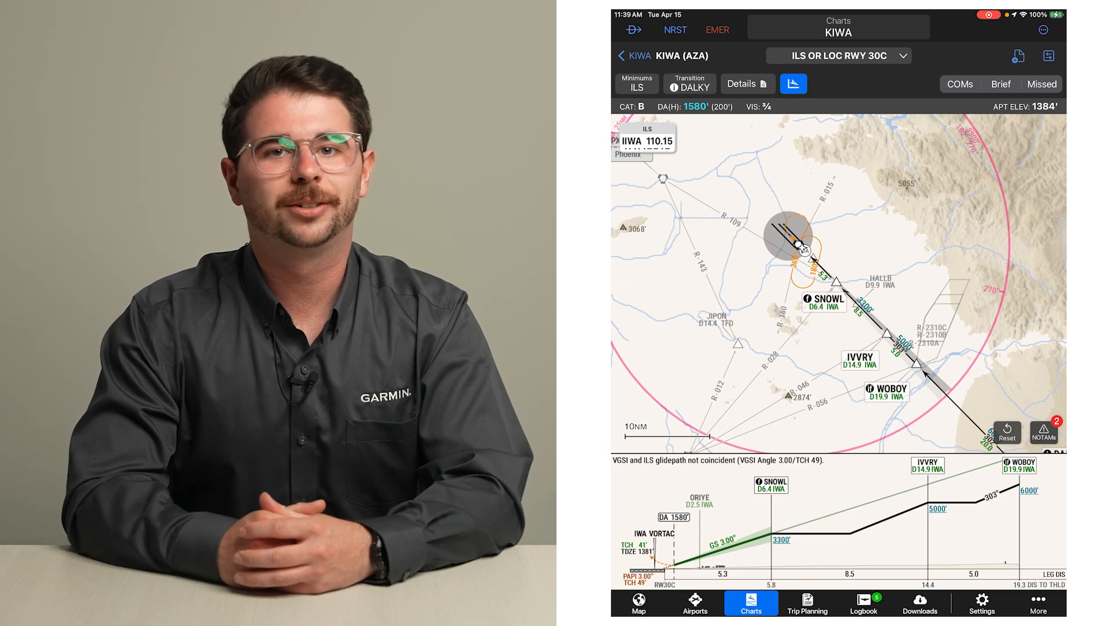
Step: Select the IWA transition from the Set Transition list
left_click(689, 83)
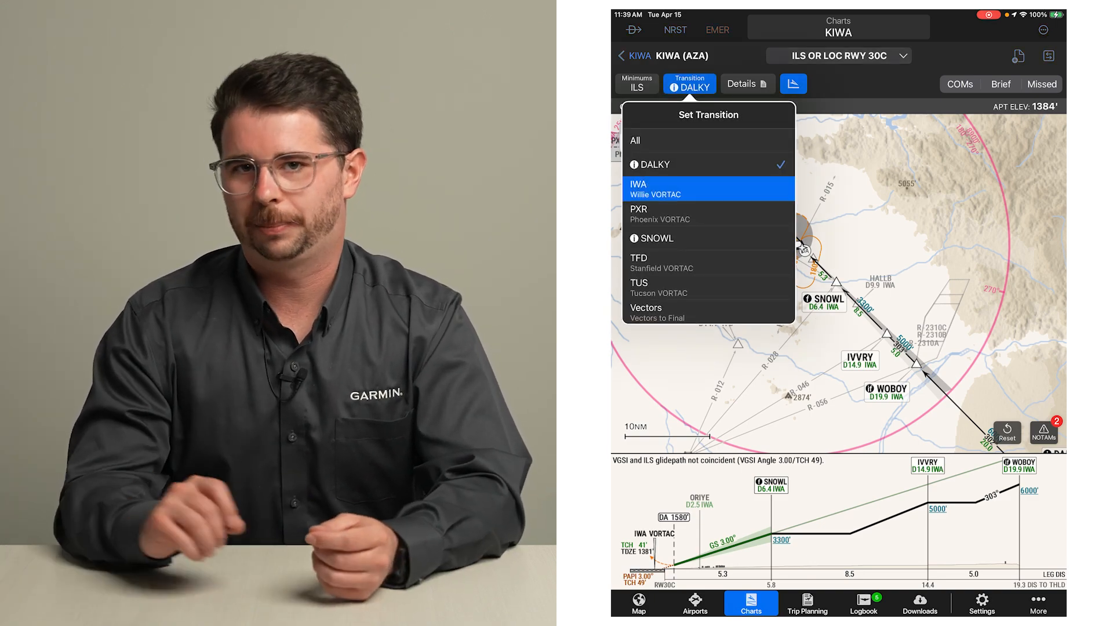
left_click(707, 188)
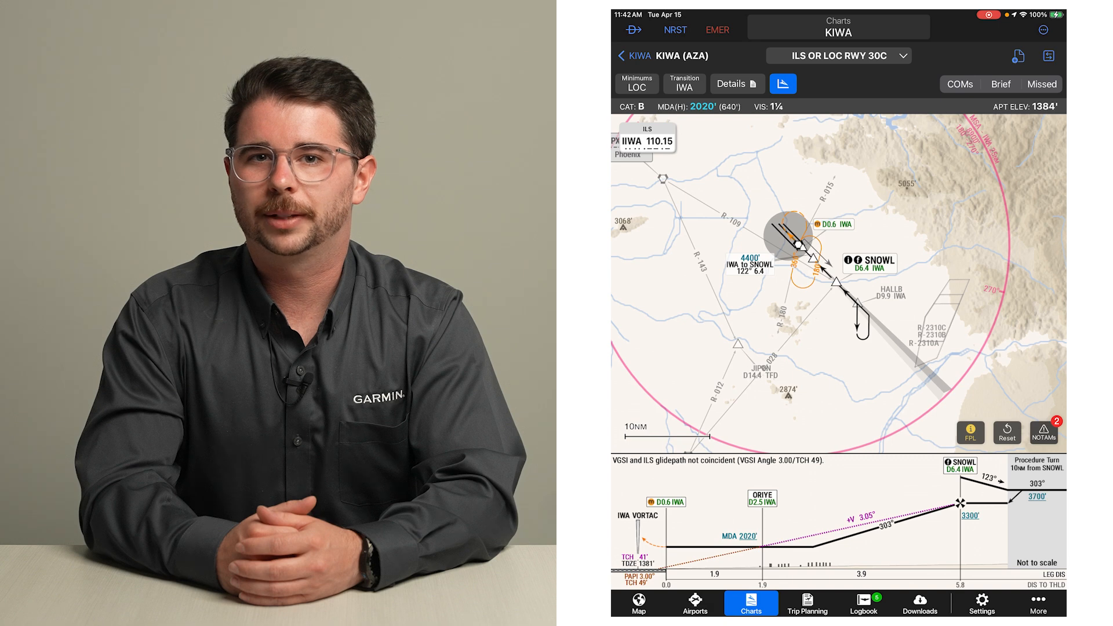
Step: Review the reset options and NOTAMs, then compare the chart with the active flight plan via FPL
left_click(1007, 431)
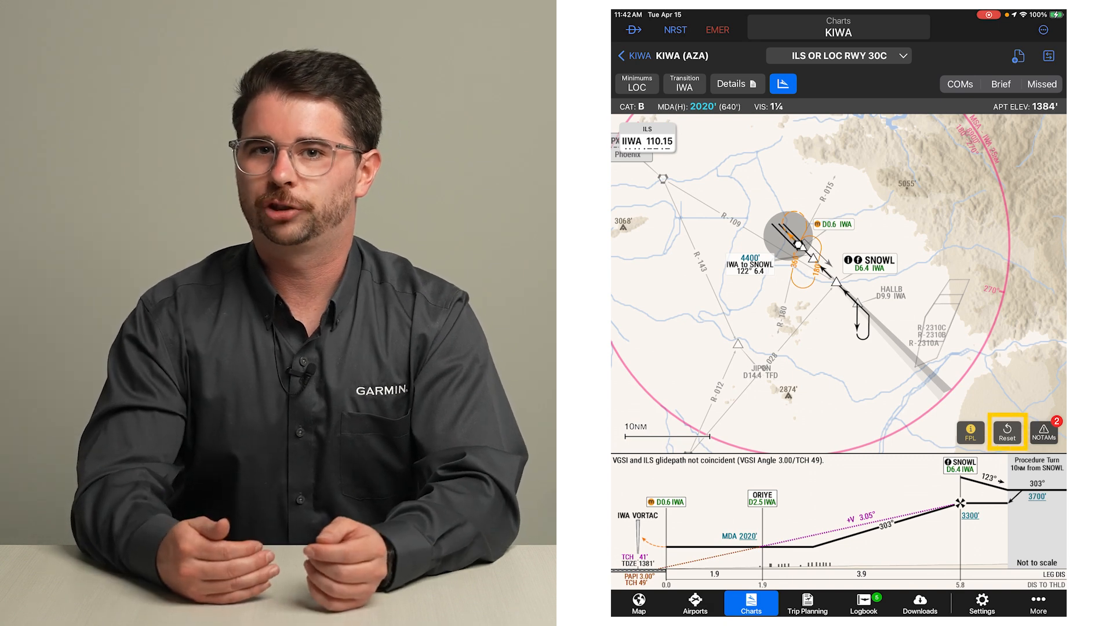
left_click(1007, 431)
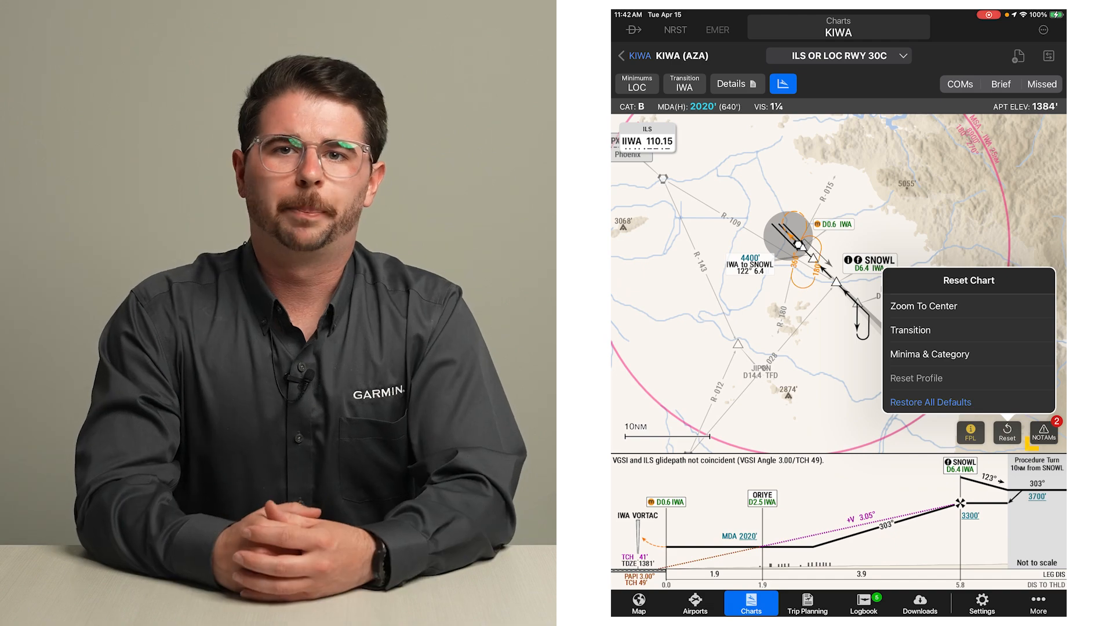
left_click(1044, 431)
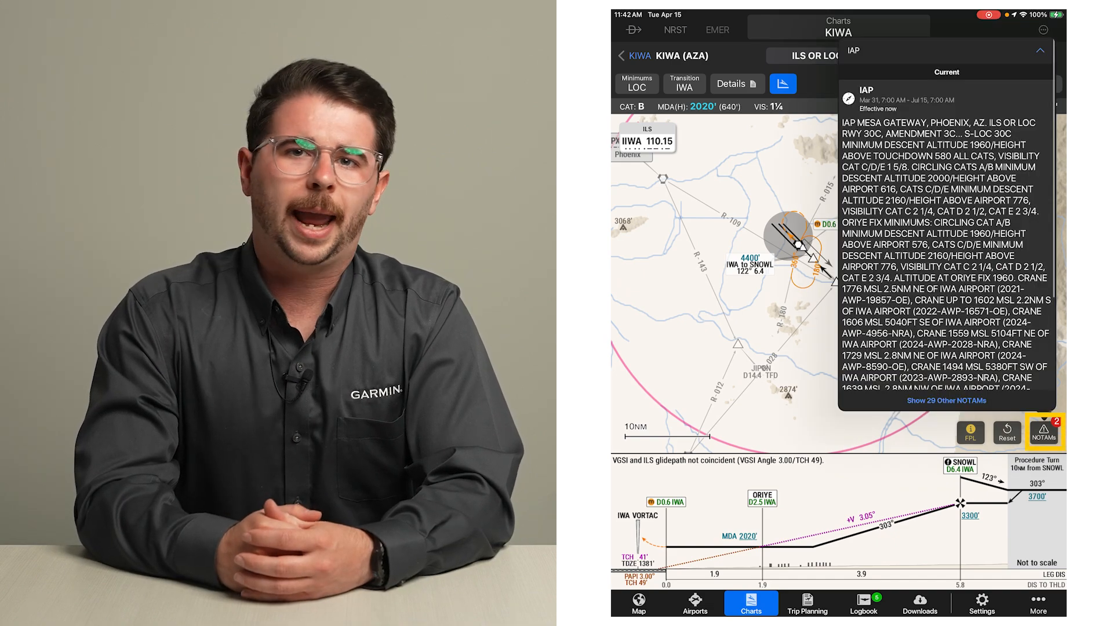
left_click(1045, 56)
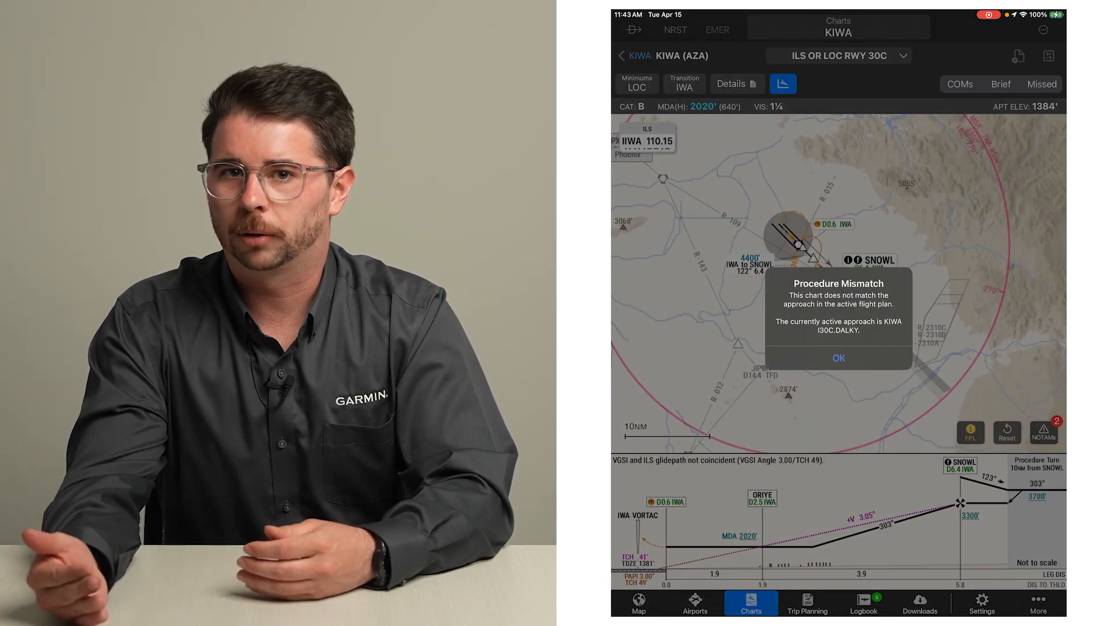
Step: Dismiss the procedure mismatch alert with OK
left_click(838, 358)
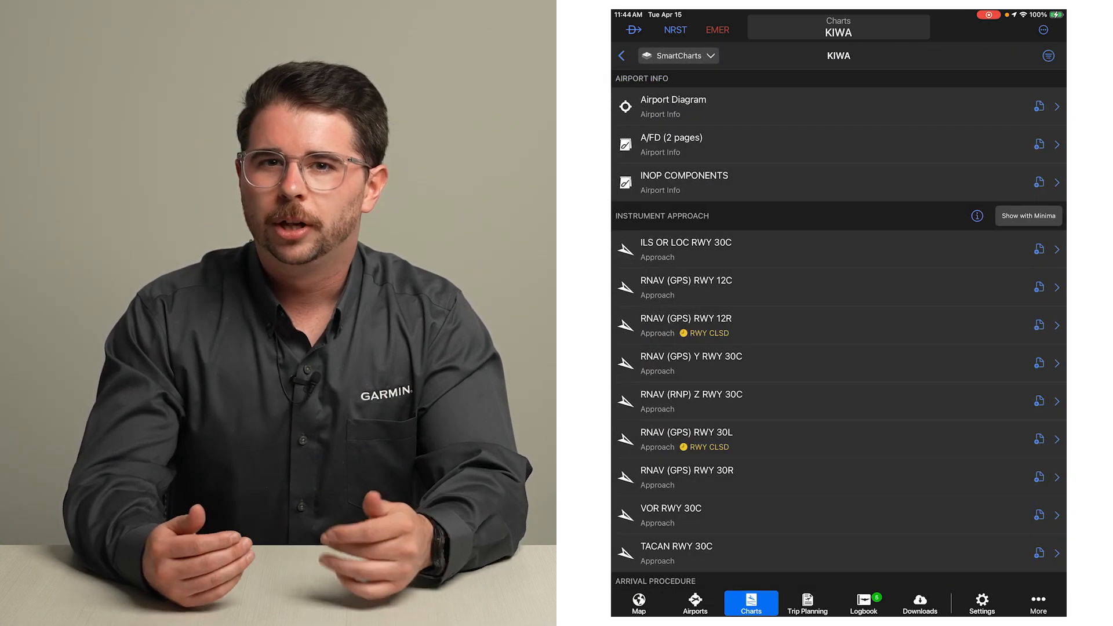
Step: Show KIWA's instrument approaches with category B minima, sorted by height
left_click(1029, 215)
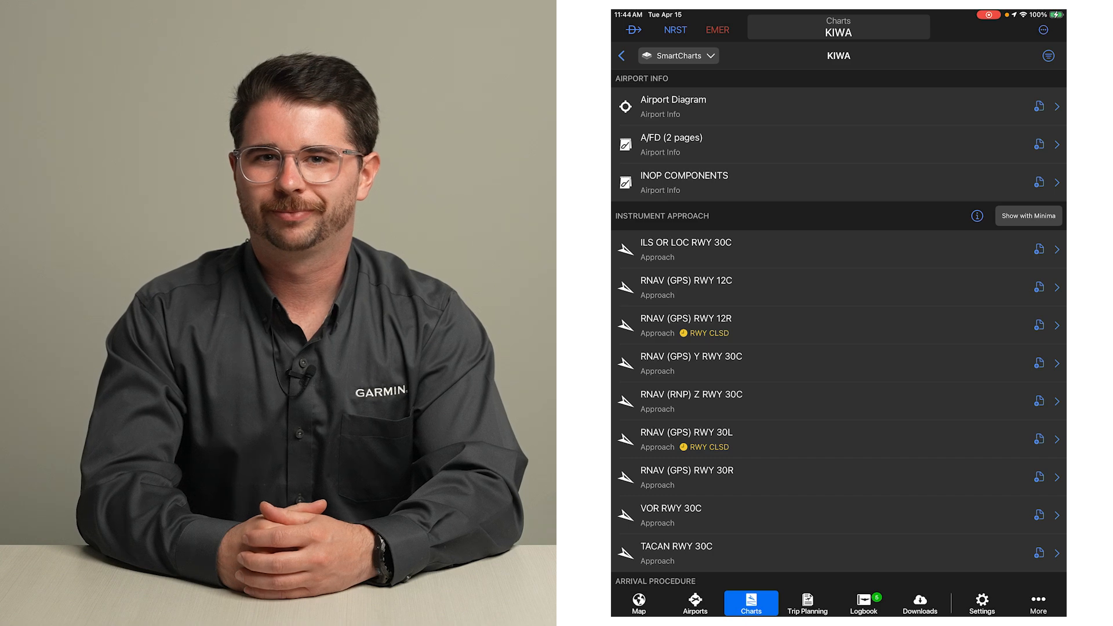
left_click(1028, 215)
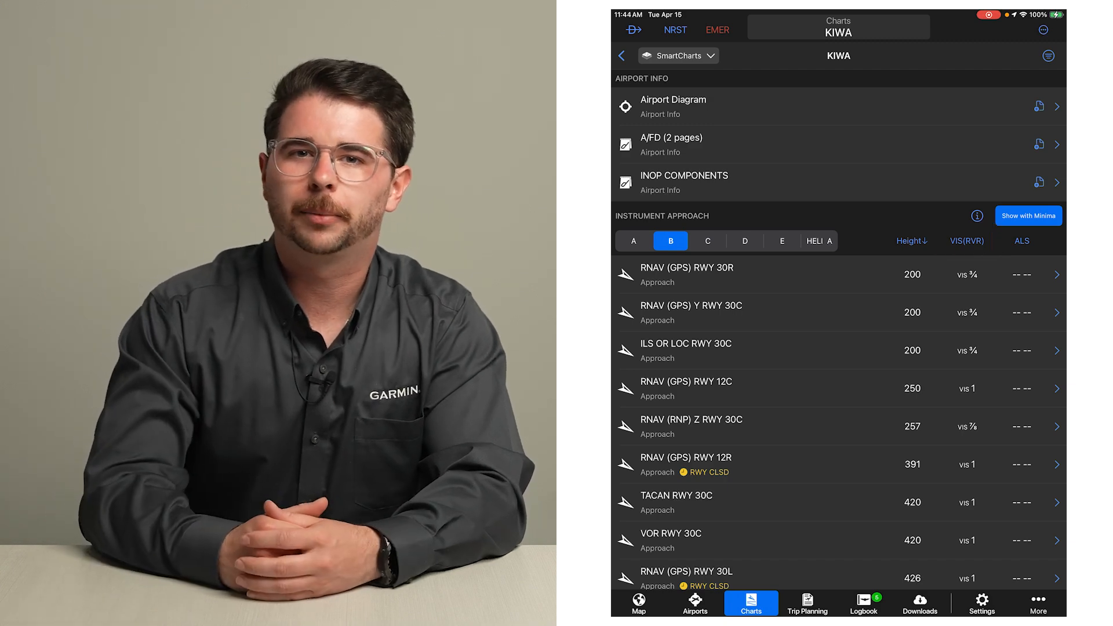
left_click(1020, 241)
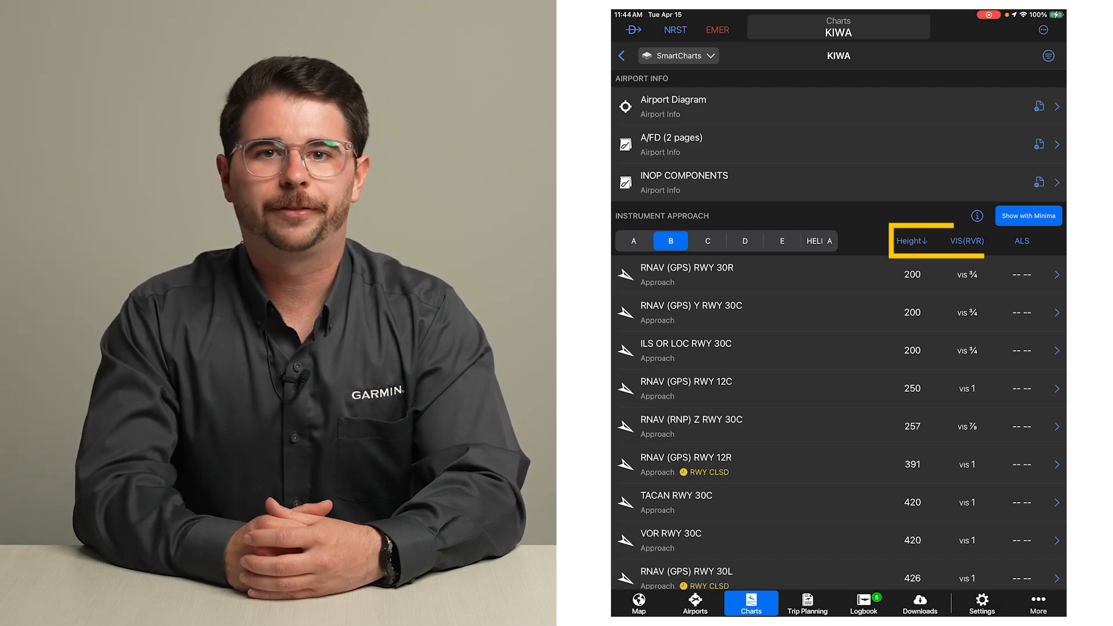
left_click(962, 241)
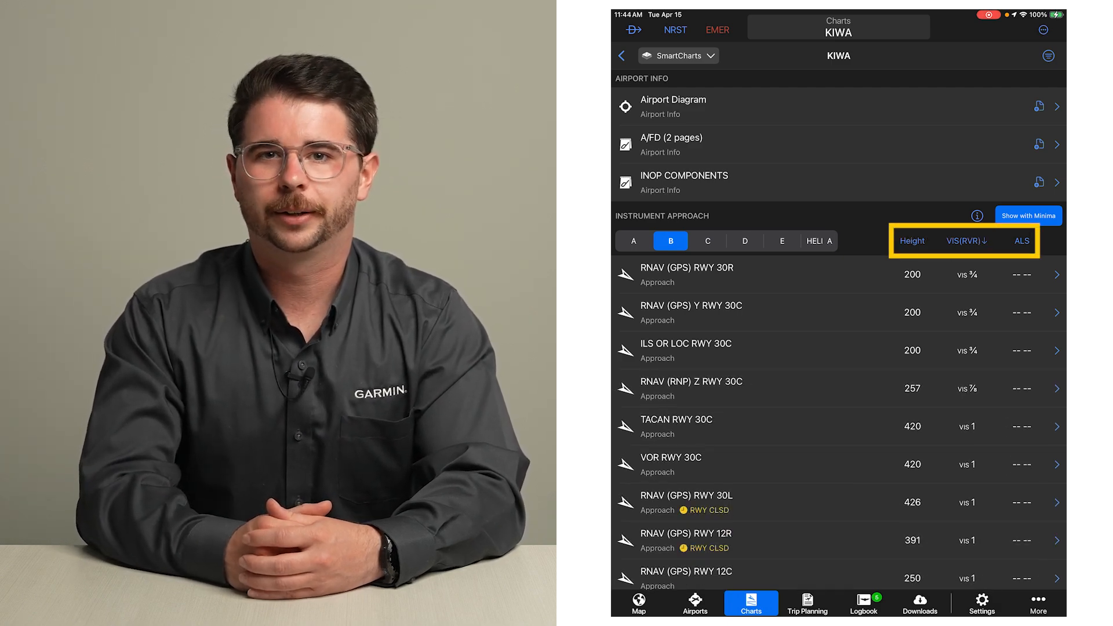
left_click(1022, 241)
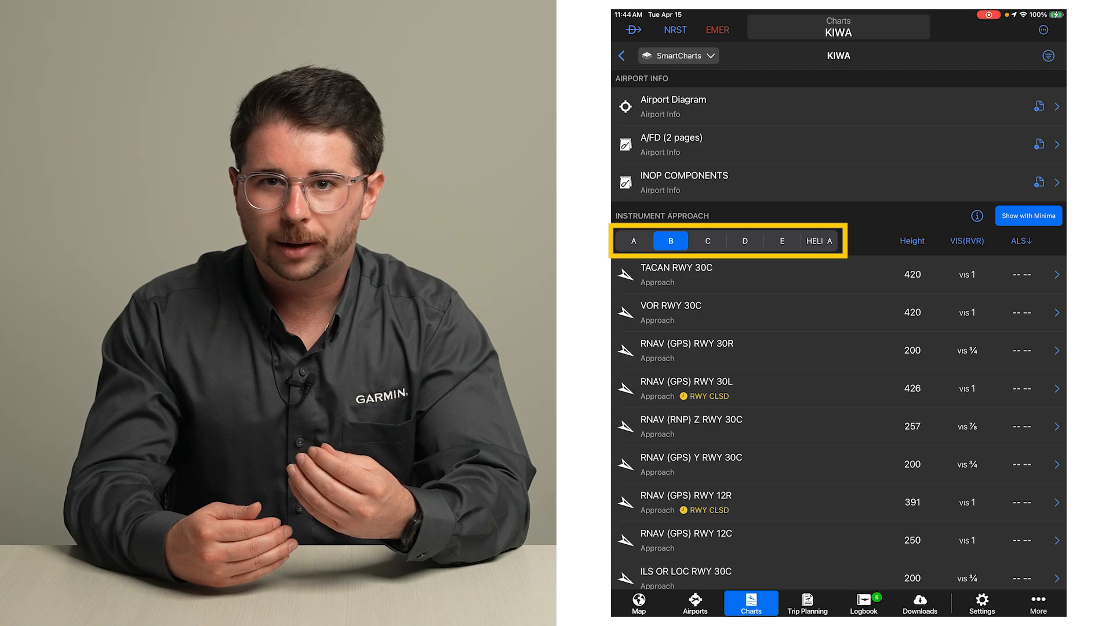
left_click(912, 241)
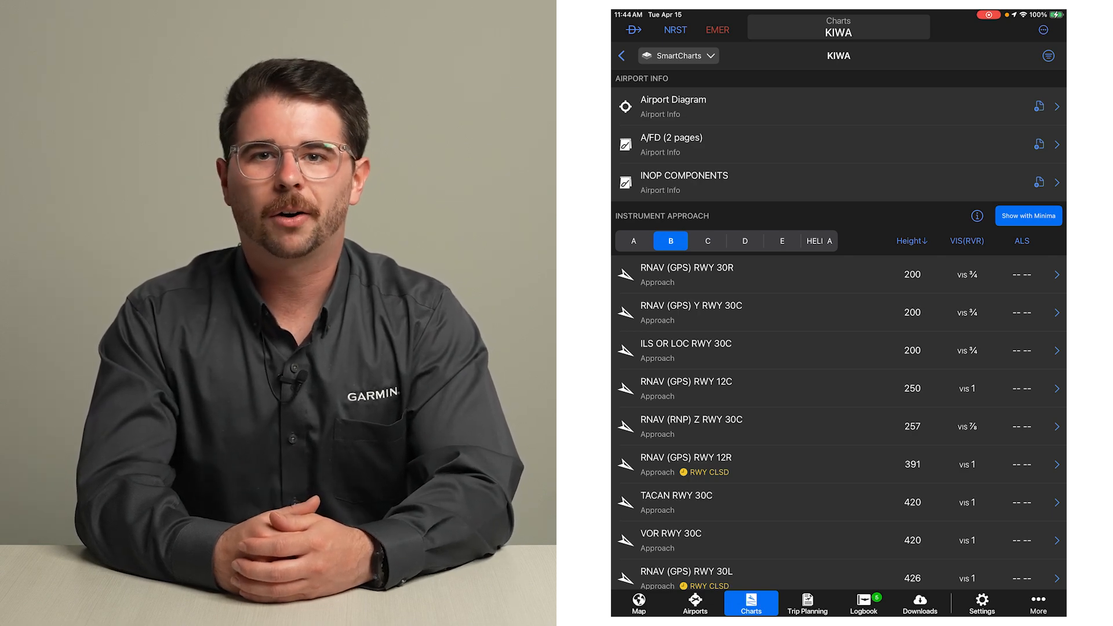
left_click(837, 389)
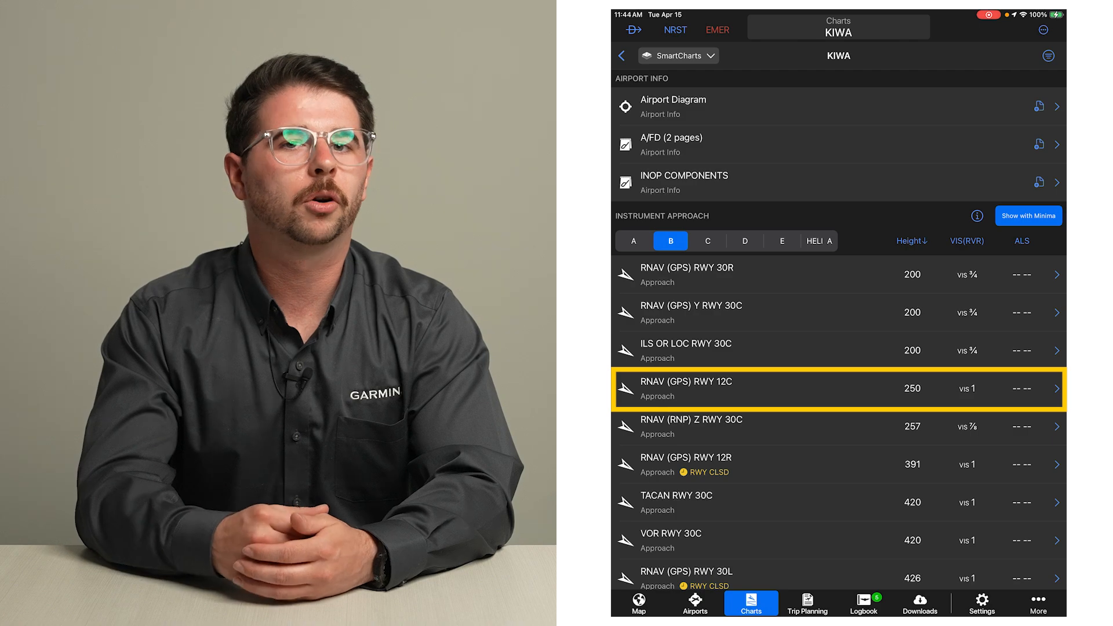